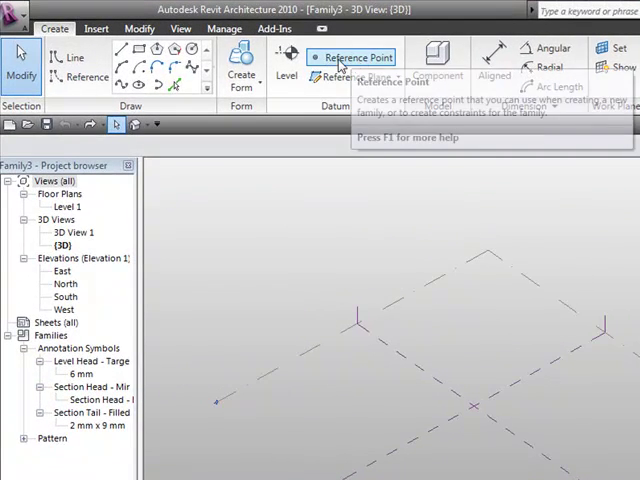
- Place a reference point at the centre reference plane intersection and select it
left_click(350, 57)
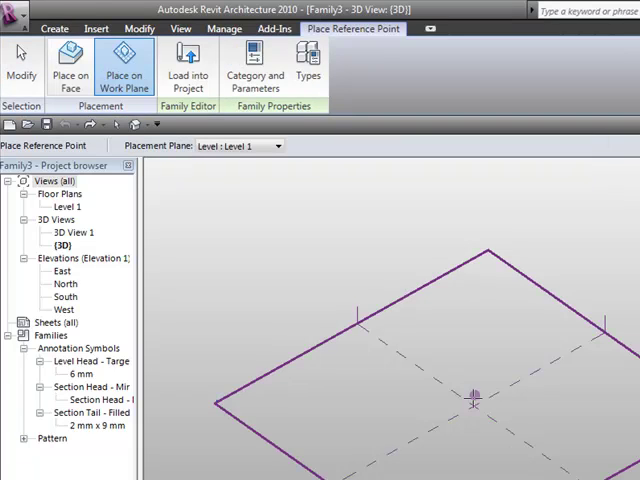
left_click(242, 227)
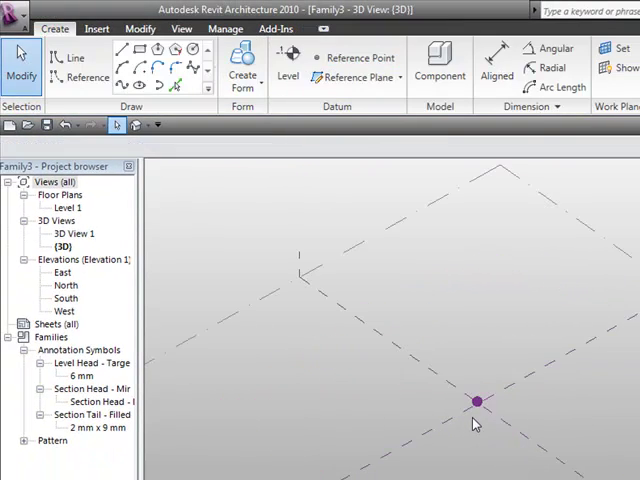
left_click(476, 401)
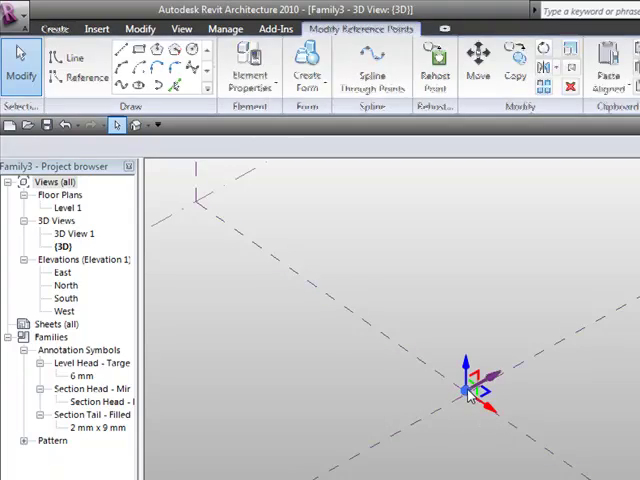
- Set the central point's Show Reference Planes property to Always
right_click(470, 395)
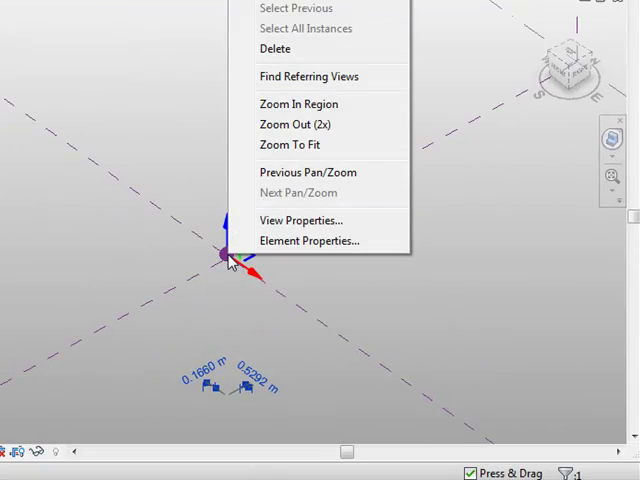
left_click(309, 240)
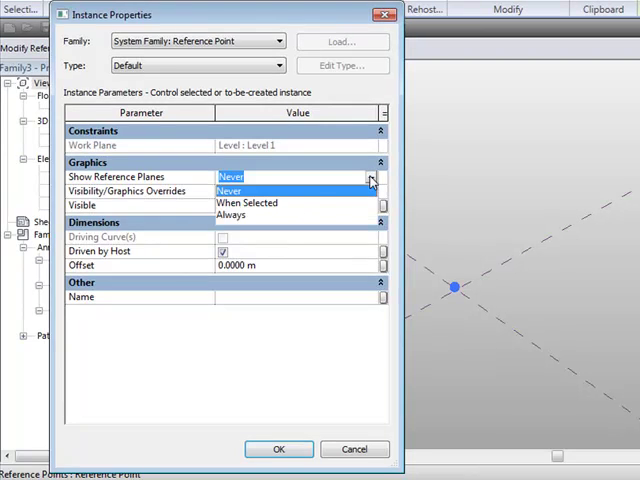
left_click(231, 214)
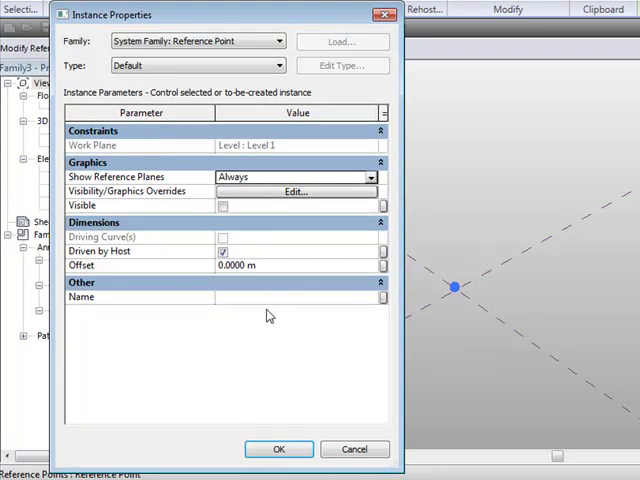
mouse_move(190, 272)
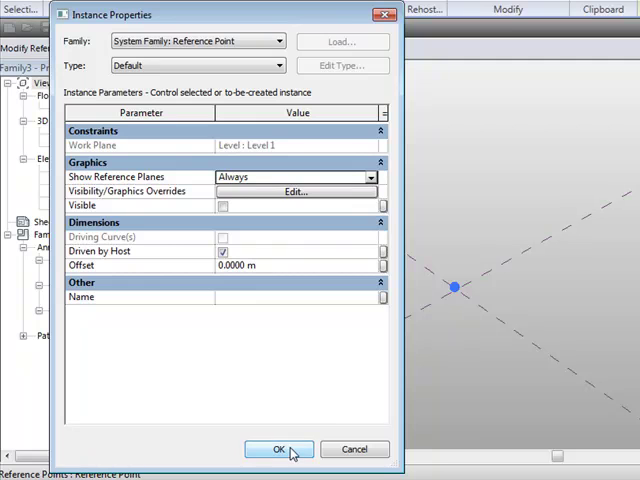
left_click(279, 449)
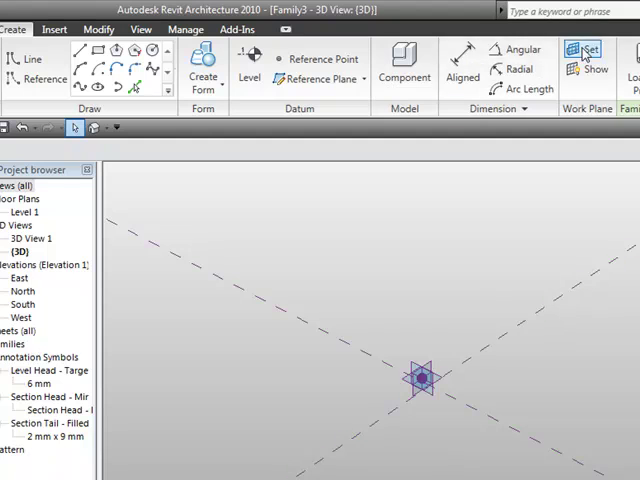
- Set the work plane to the central point's plane and toggle work plane display
left_click(585, 52)
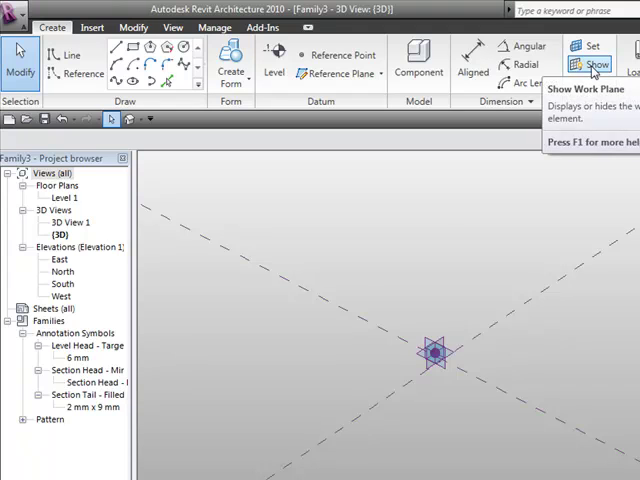
left_click(593, 63)
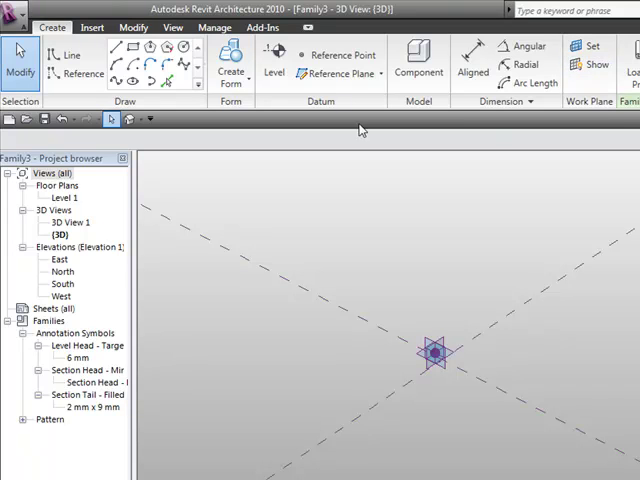
mouse_move(344, 54)
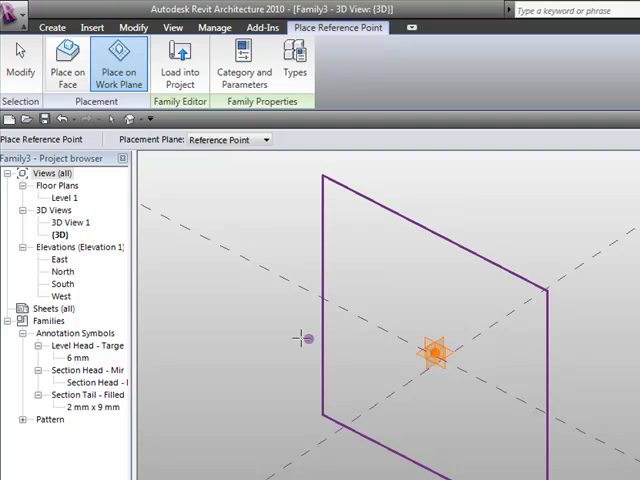
mouse_move(223, 289)
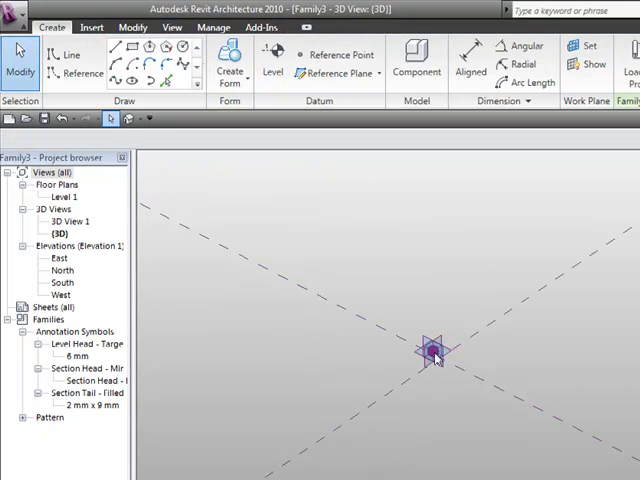
- Add reference points hosted on the central point's plane, along the plane arms
left_click(432, 352)
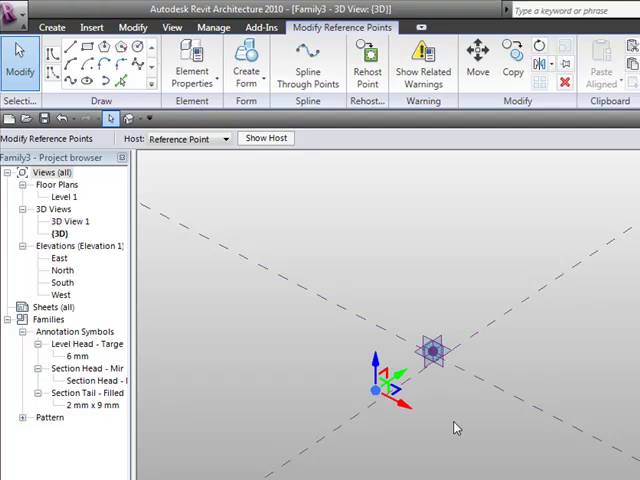
left_click(432, 352)
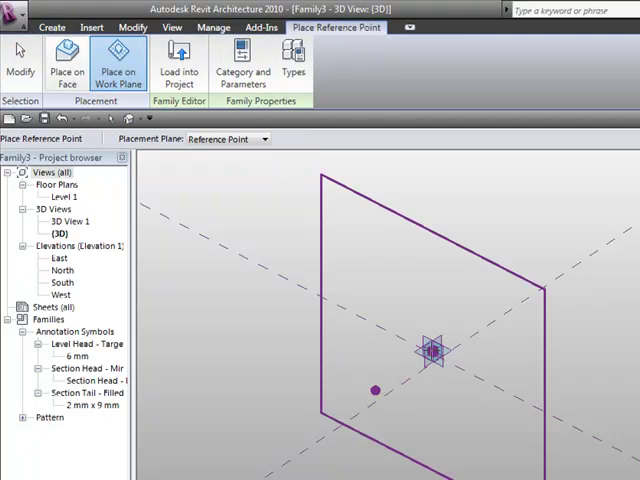
left_click(51, 26)
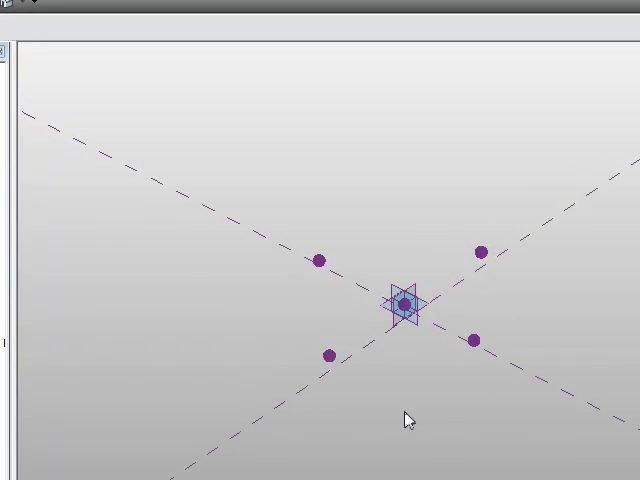
- Create instance parameter L1 and associate the lower-left hosted point's offset with it
left_click(327, 358)
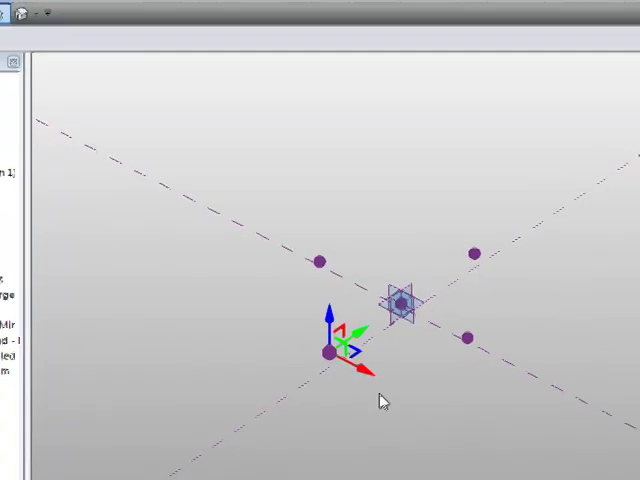
left_click(210, 40)
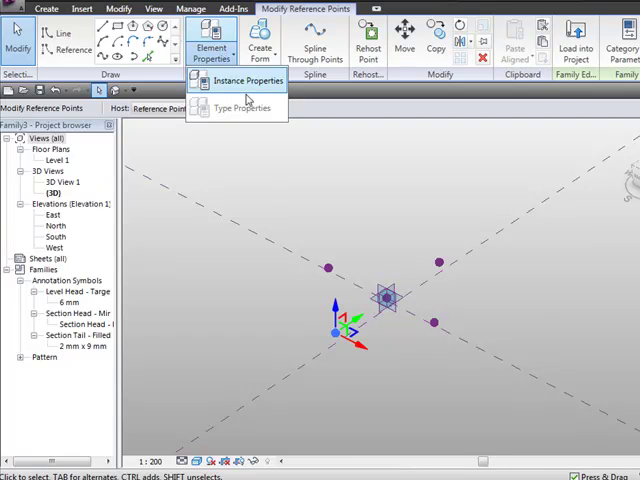
left_click(237, 80)
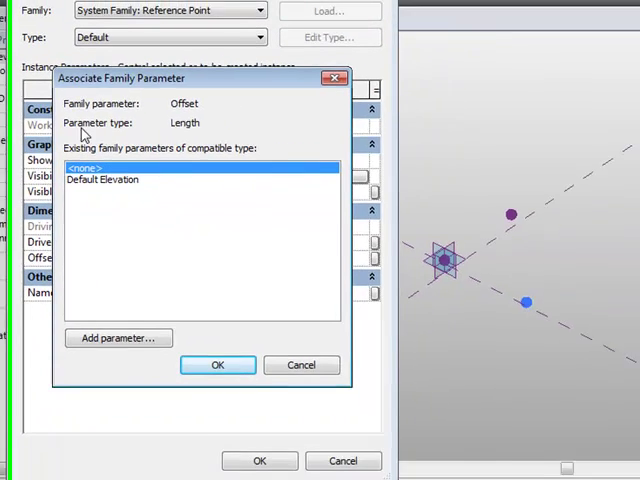
left_click(118, 338)
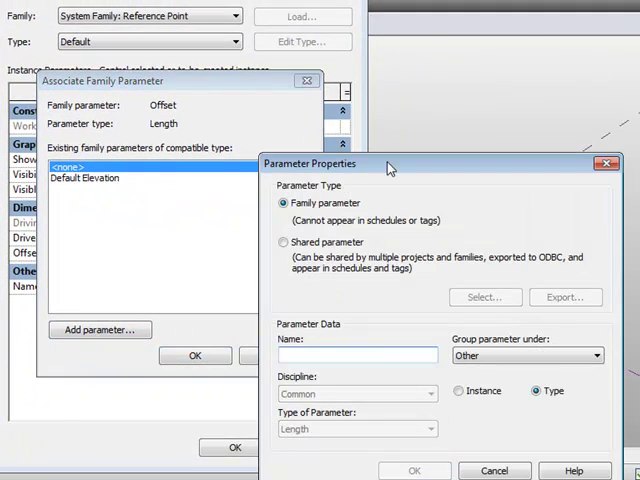
left_click_drag(390, 163, 287, 48)
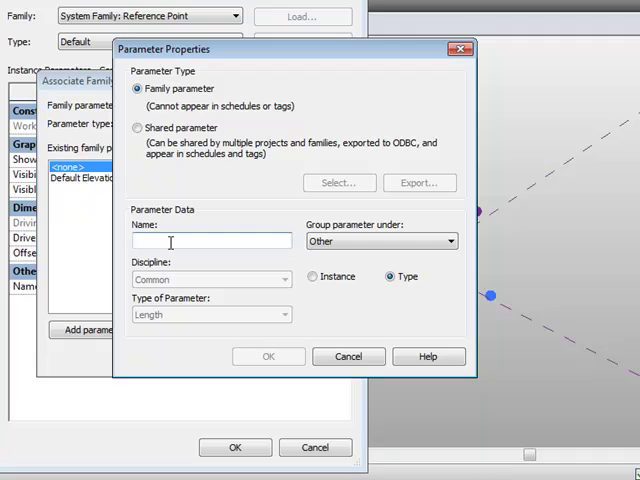
type("L1")
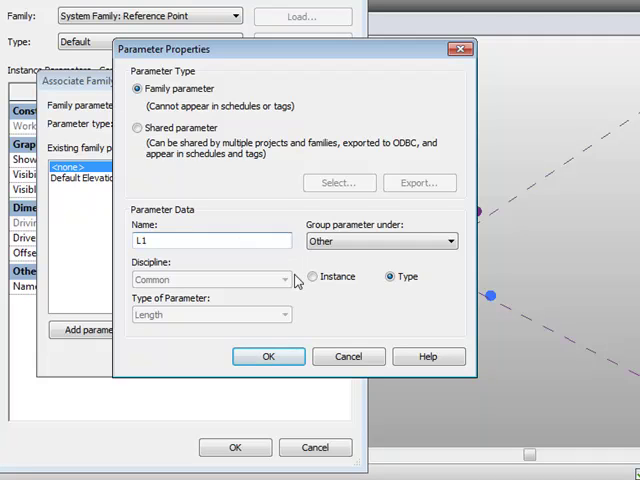
left_click(315, 318)
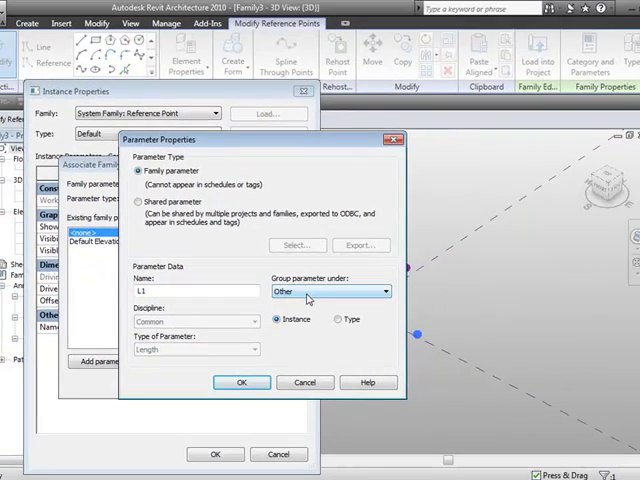
left_click(330, 291)
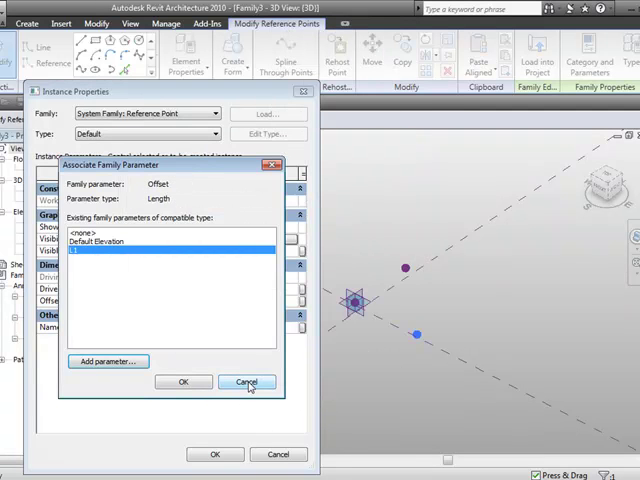
left_click(247, 382)
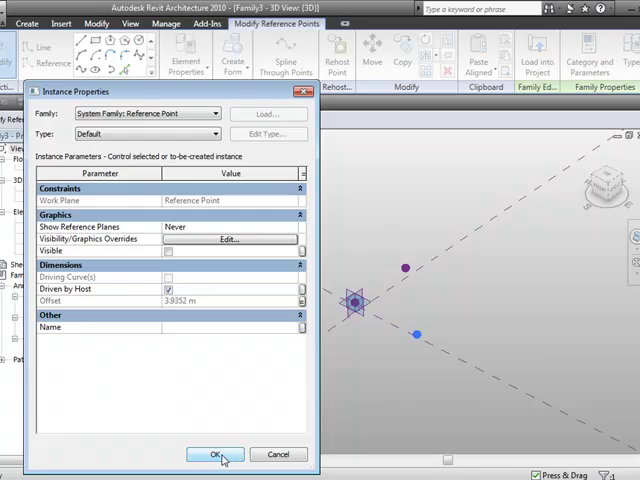
left_click(213, 454)
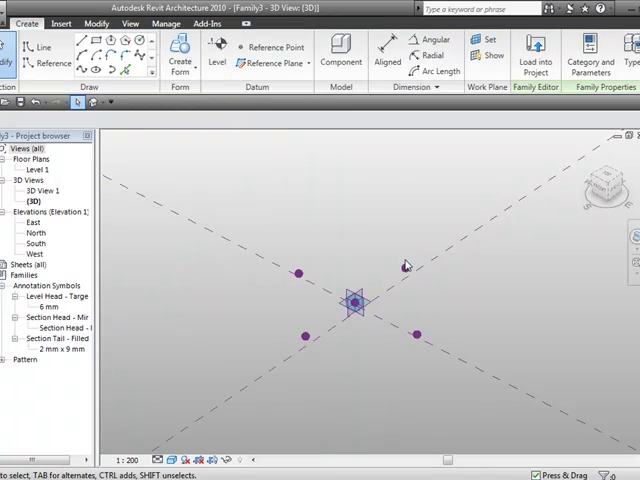
- Associate the upper-right hosted point's offset with L1, then select the upper-left point
left_click(402, 265)
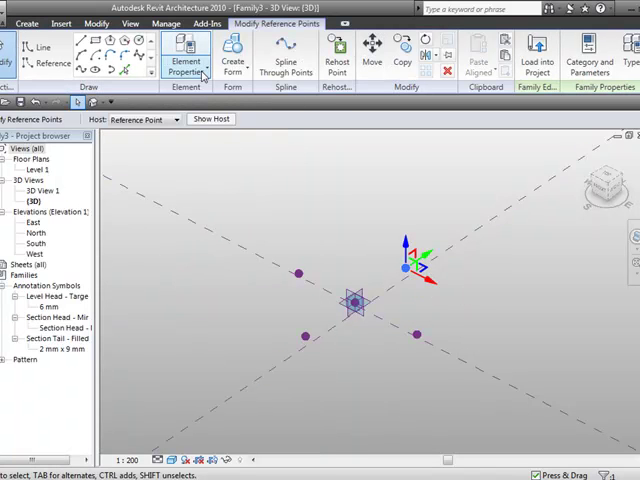
left_click(185, 55)
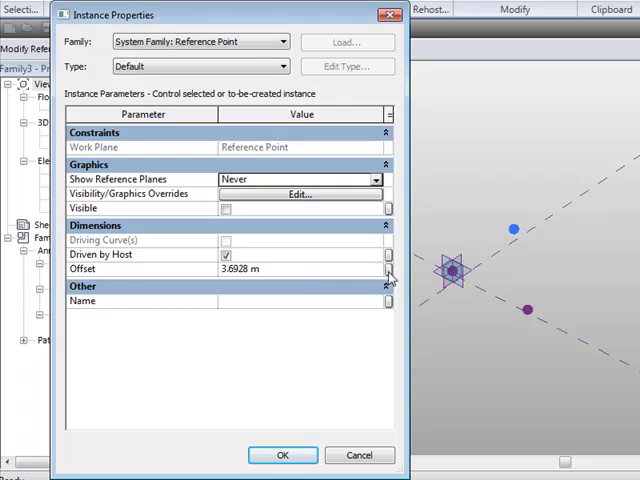
left_click(388, 271)
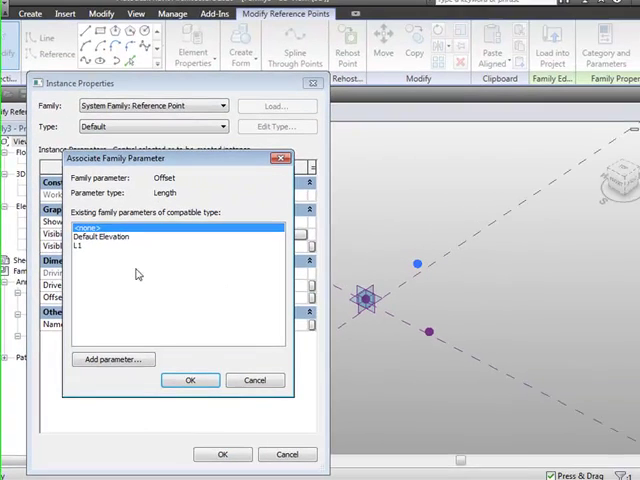
left_click(190, 380)
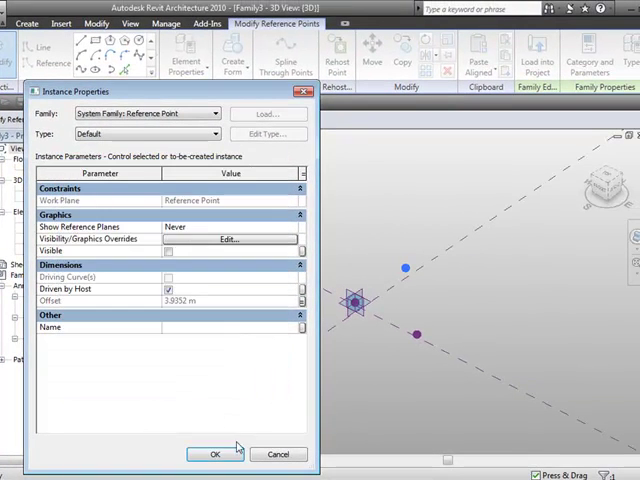
left_click(214, 454)
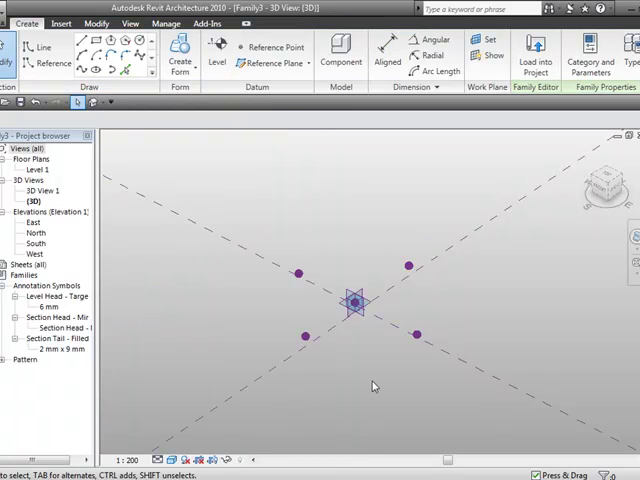
left_click(302, 268)
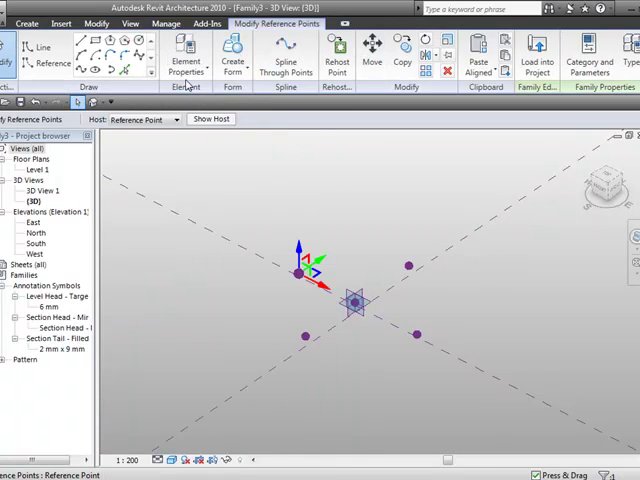
- Create instance parameter L2 under Dimensions and link the upper-left point's offset to it
left_click(185, 60)
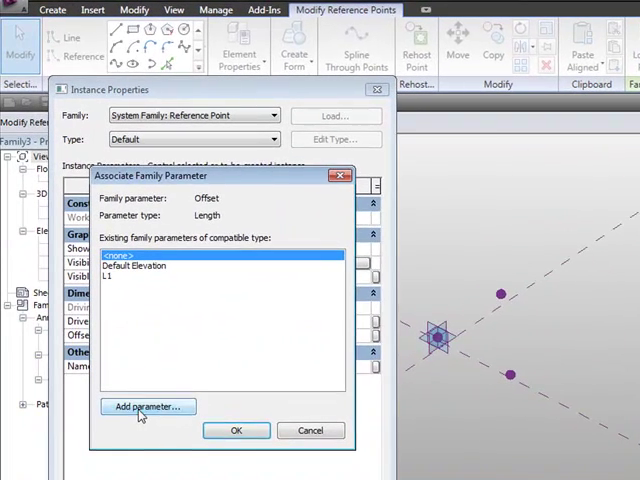
left_click(148, 406)
type("L2")
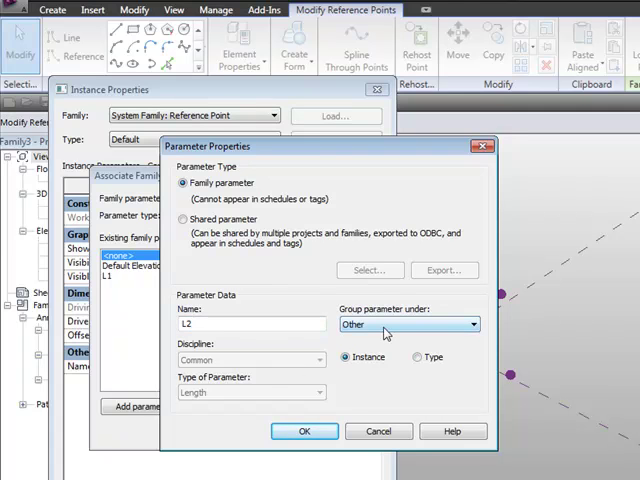
left_click(408, 324)
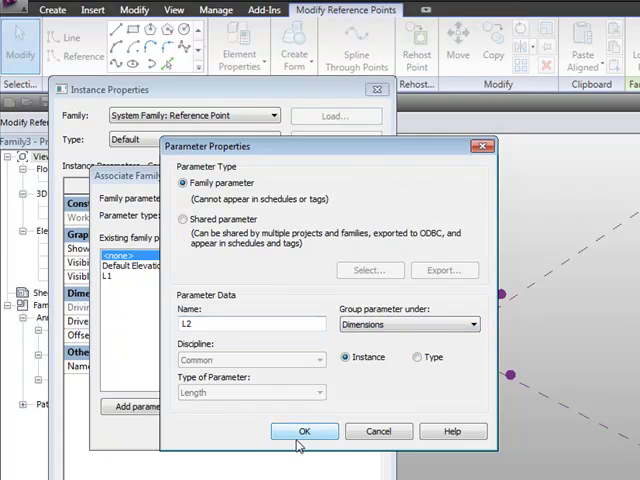
left_click(305, 431)
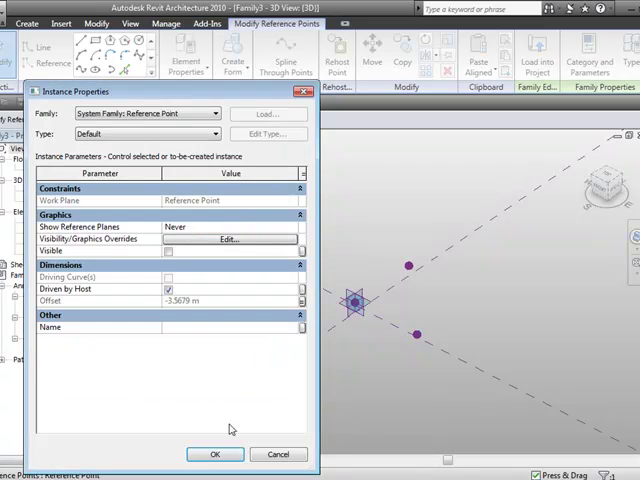
left_click(214, 454)
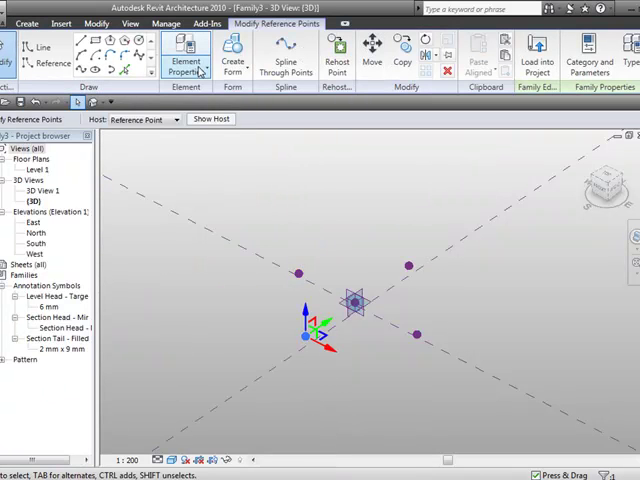
- Associate the lower-left hosted point's offset with parameter L2
left_click(186, 53)
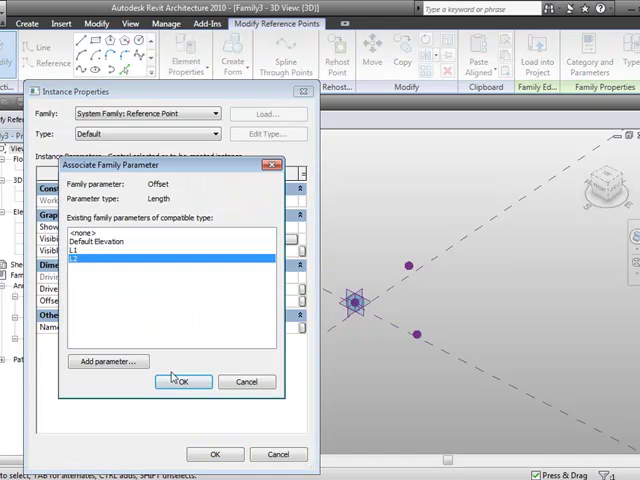
left_click(182, 381)
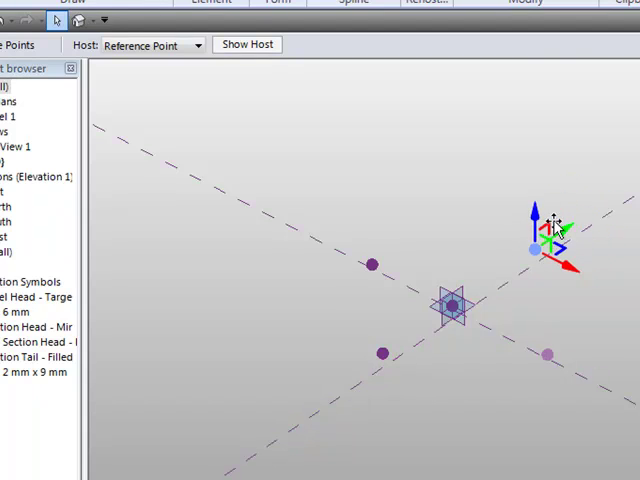
- Drag the upper-right hosted point farther out from the central point
left_click_drag(550, 240, 390, 350)
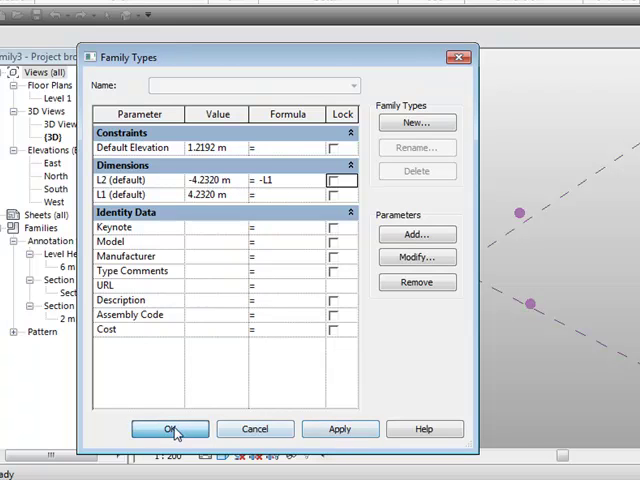
- Confirm Family Types with L2 defined by the formula =-L1
left_click(169, 429)
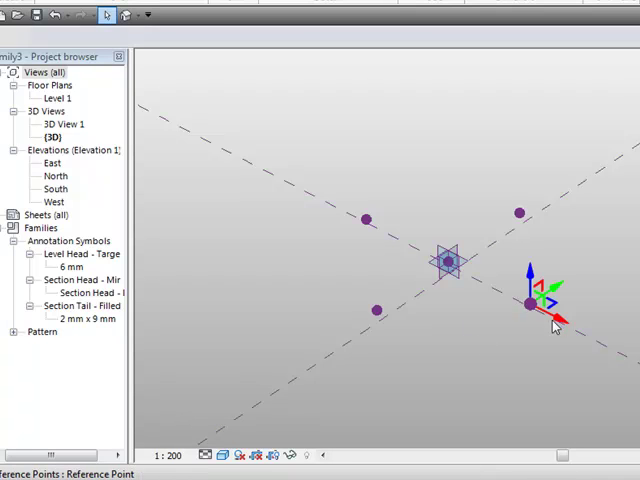